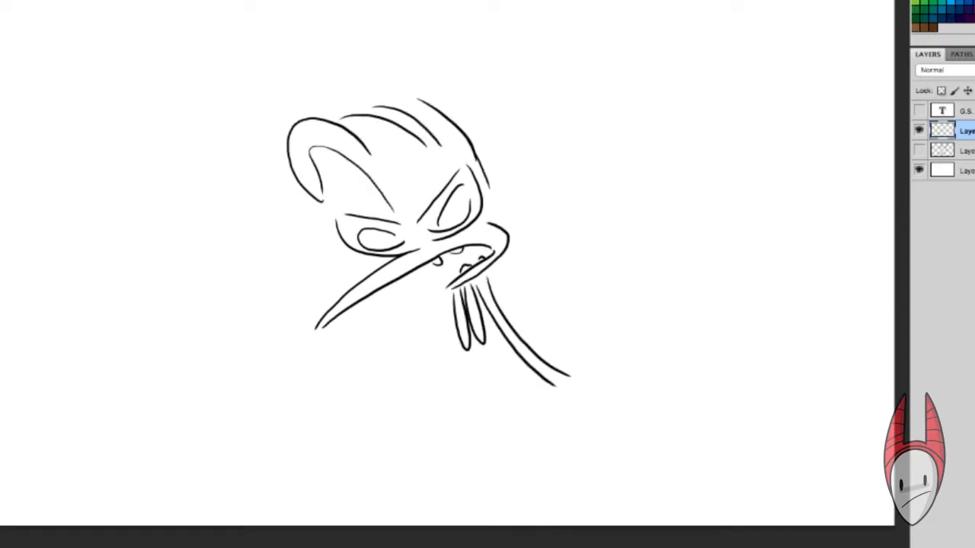
- Sketch the turkey's body and wing, then the phone, hands and background shapes
left_click_drag(548, 358, 564, 388)
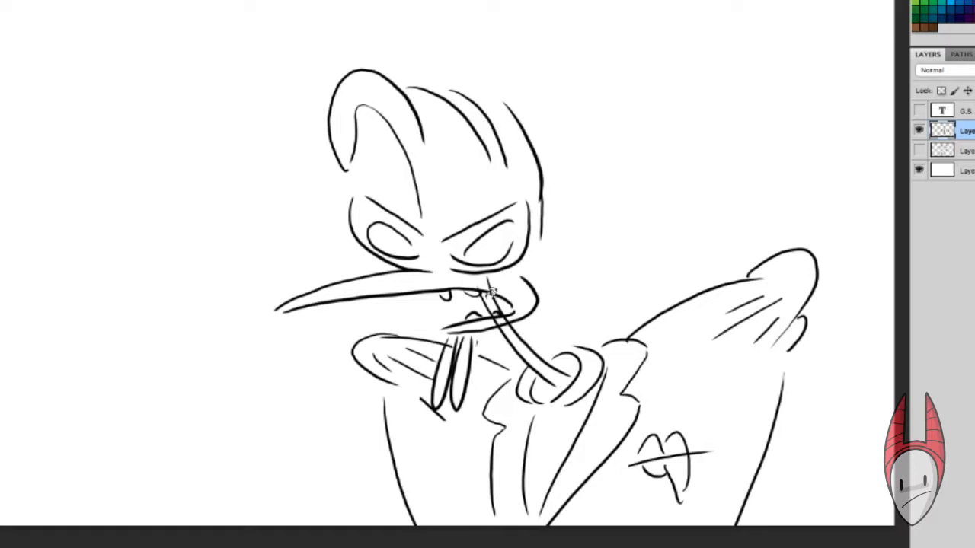
left_click(491, 305)
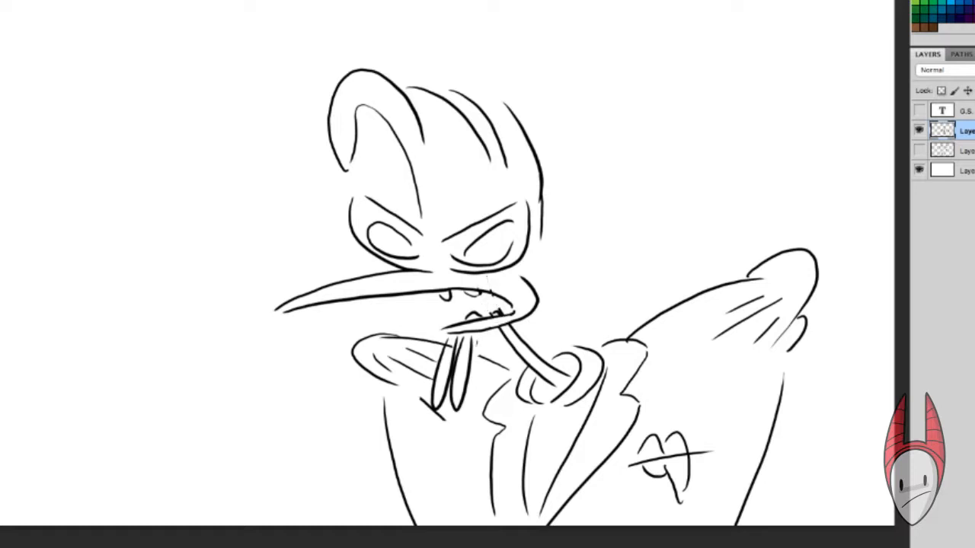
left_click_drag(141, 266, 172, 445)
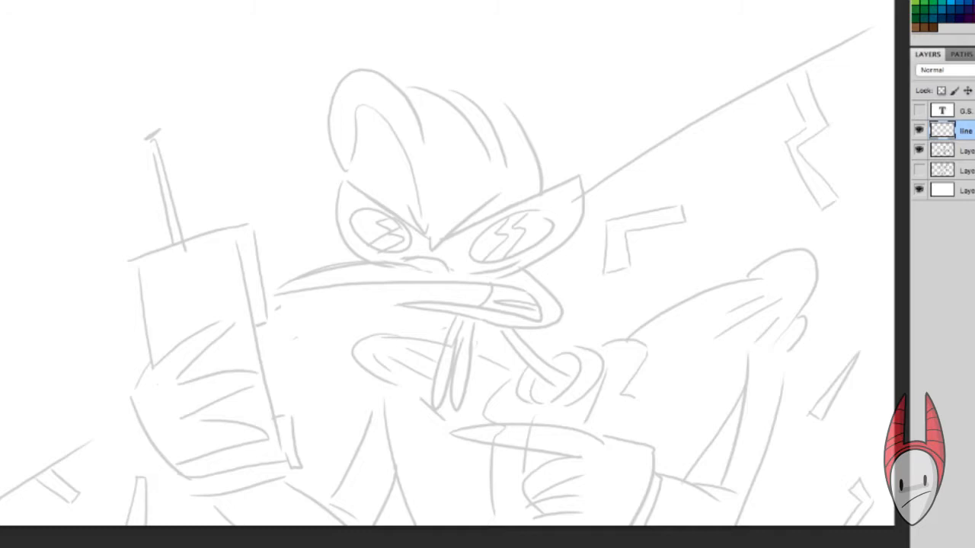
mouse_move(622, 321)
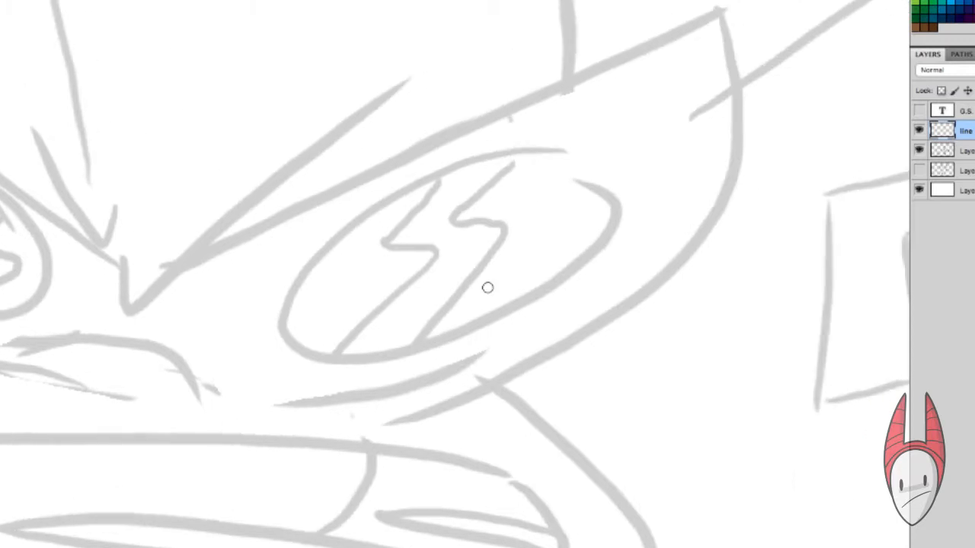
- Ink the sunglasses outline and the wattle lines below the beak
left_click_drag(396, 88, 137, 297)
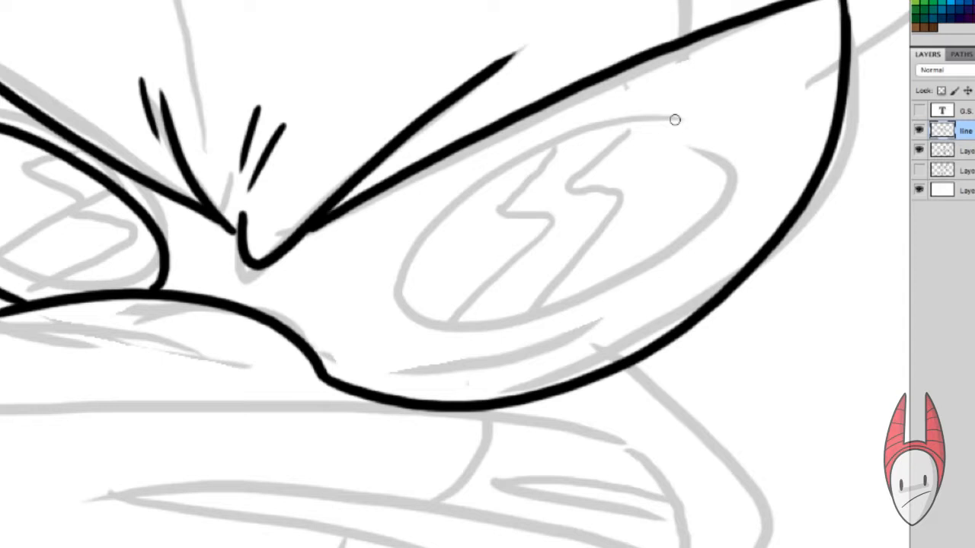
left_click_drag(675, 120, 491, 312)
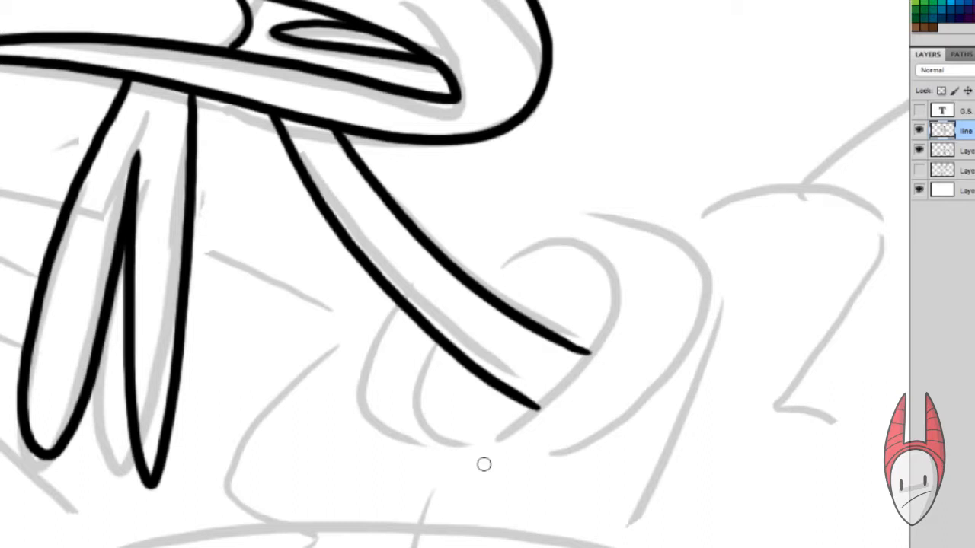
- Ink the turkey's body outlines, then the hand and phone outlines
left_click_drag(533, 358, 487, 449)
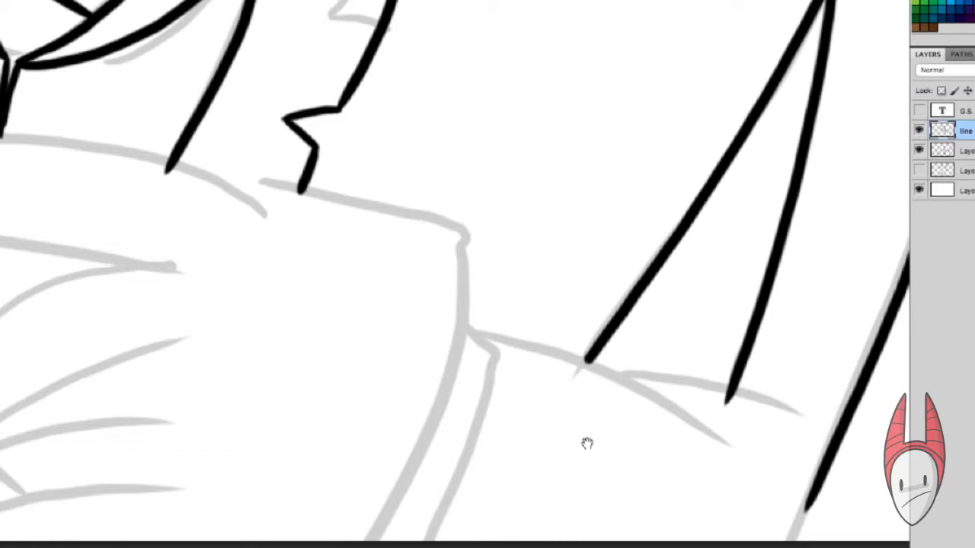
left_click_drag(464, 329, 784, 415)
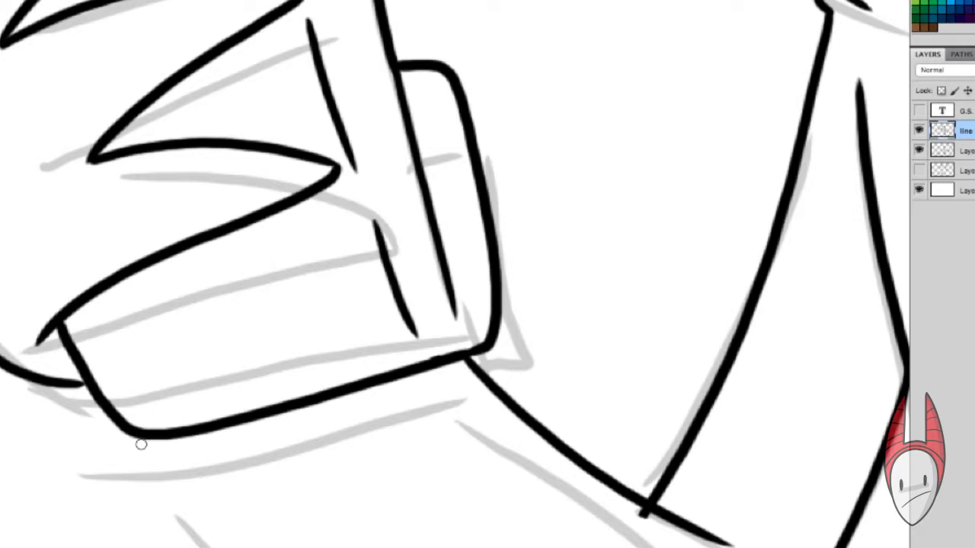
left_click_drag(141, 444, 369, 507)
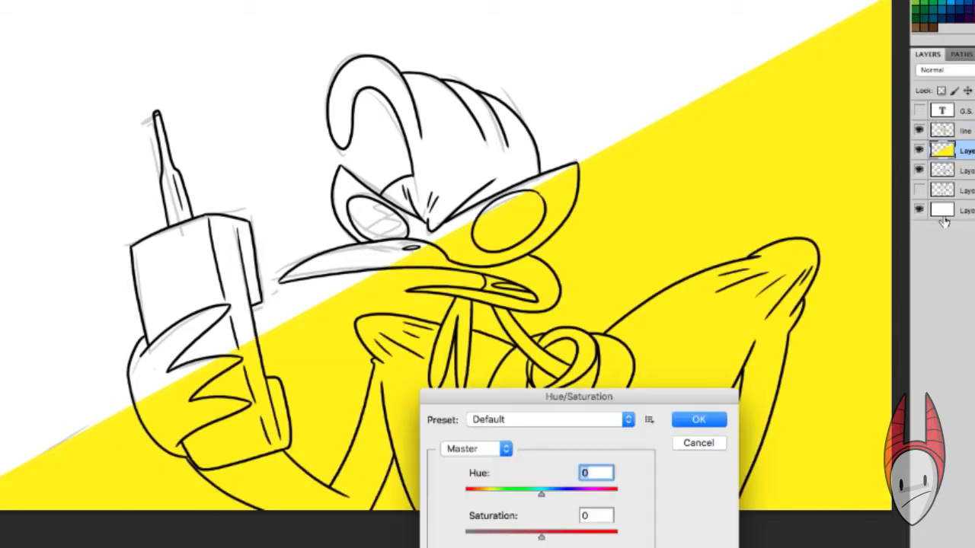
- Nudge the yellow background's hue slightly and confirm the adjustment
left_click_drag(542, 493, 547, 493)
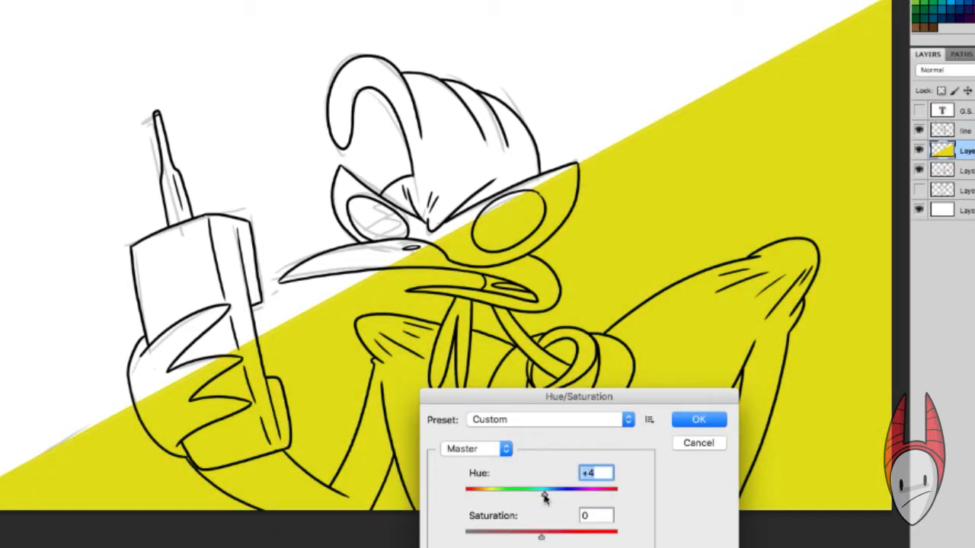
left_click(698, 420)
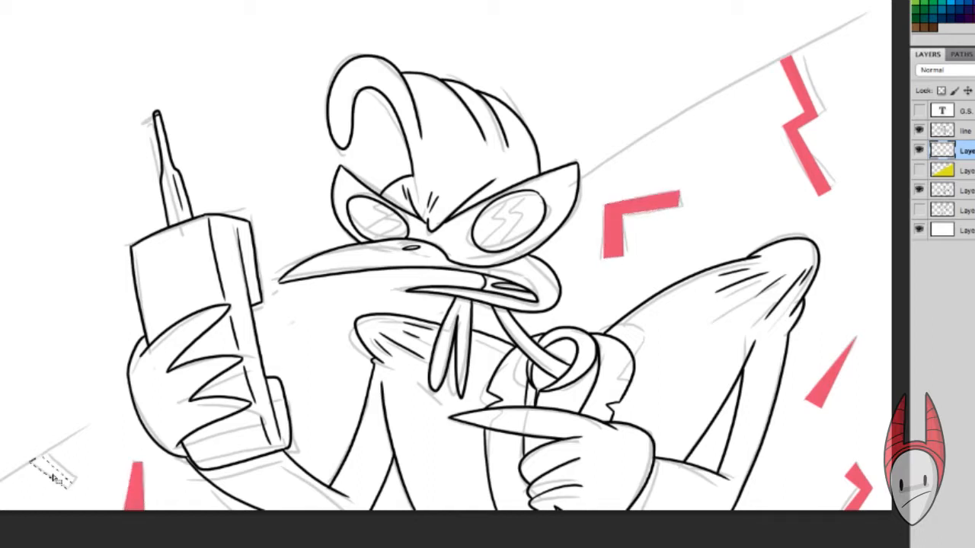
- Magic-wand select the crest, hands and wattle regions for brown fill
left_click(919, 130)
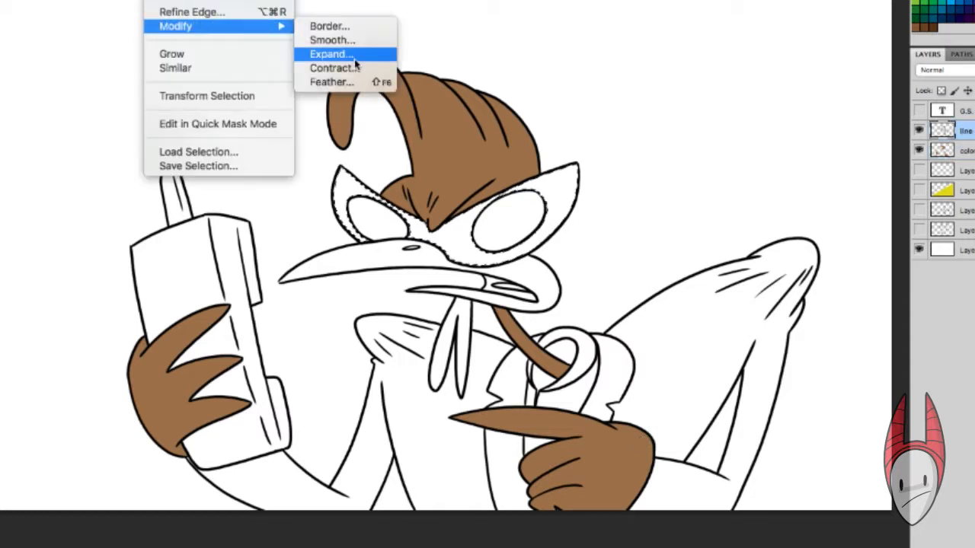
- Expand the sunglasses selection slightly outward before filling frames pink and lenses grey
left_click(331, 54)
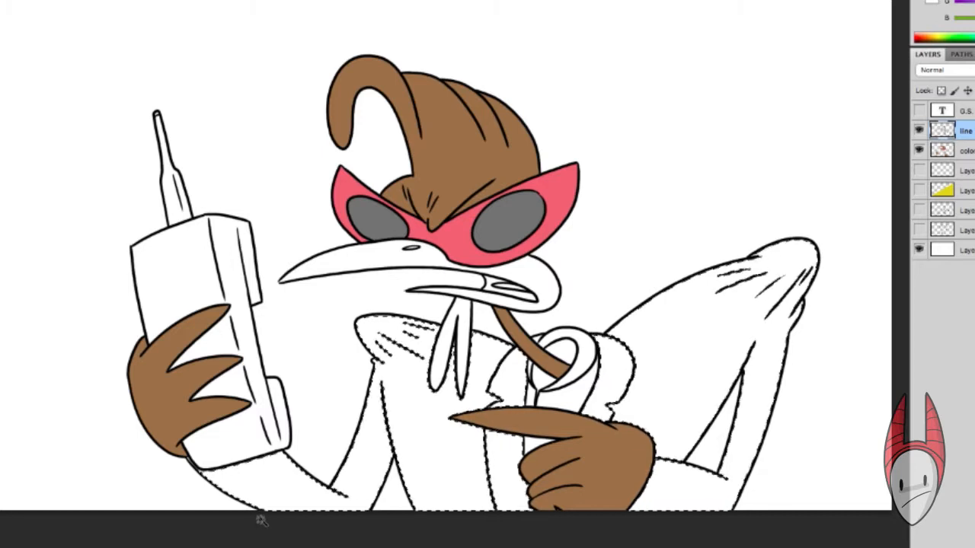